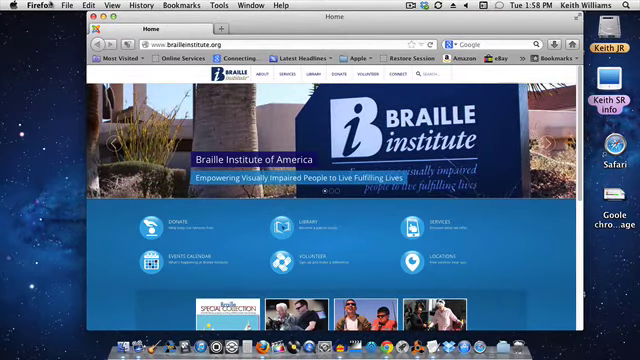
- Open Firefox Preferences, showing General settings with the Braille Institute home page
{"action": "left_click", "coordinate": [32, 5]}
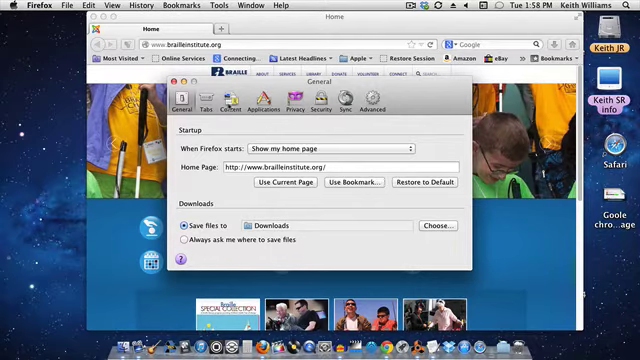
- Show the Content settings with the default font Times at size 28
{"action": "left_click", "coordinate": [232, 100]}
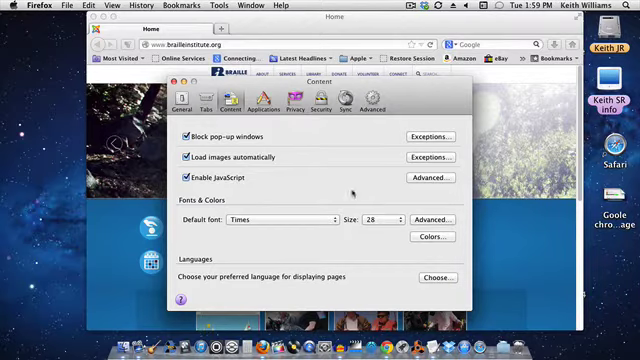
{"action": "left_click", "coordinate": [28, 5]}
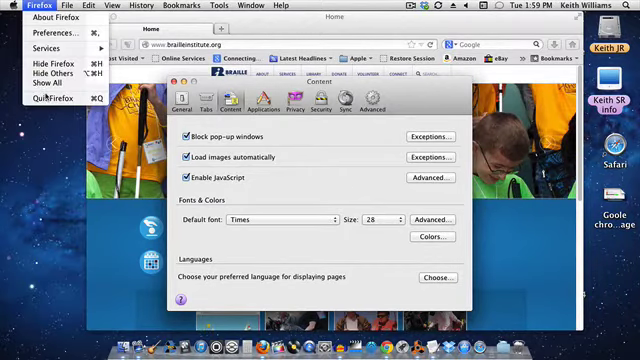